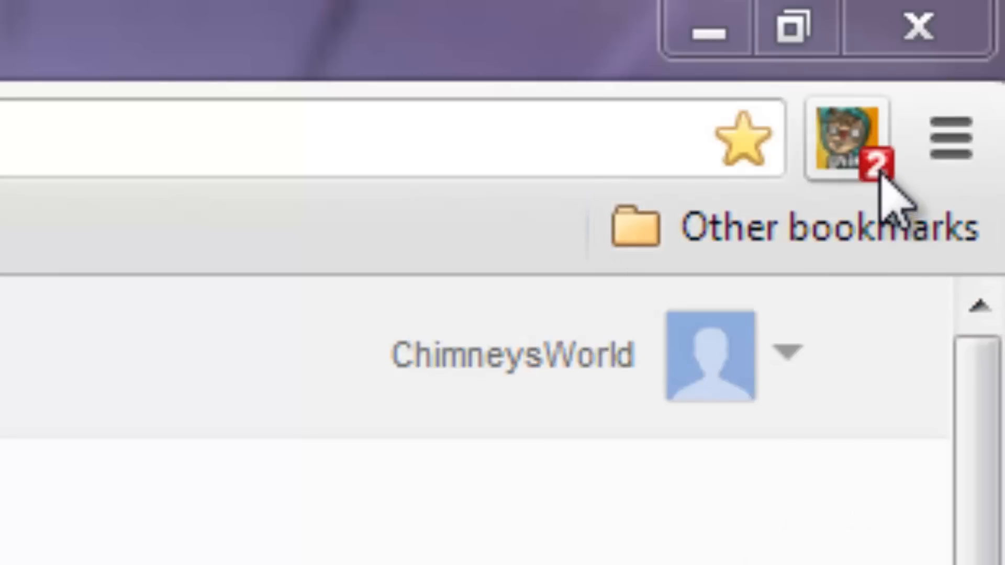
Open the ChimneySwift11 extension popup and scroll through its recent uploads list
click(852, 148)
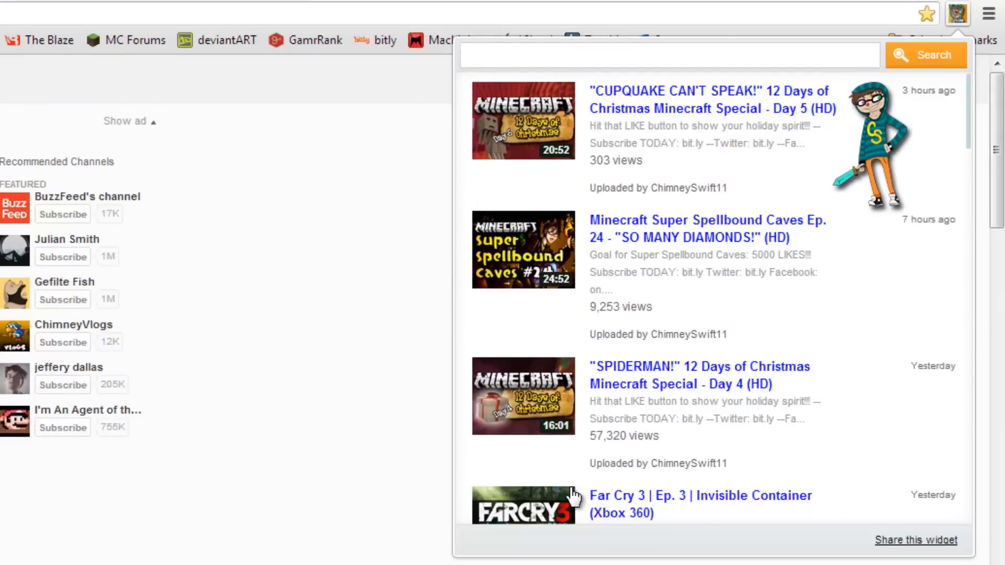
mouse_move(690, 330)
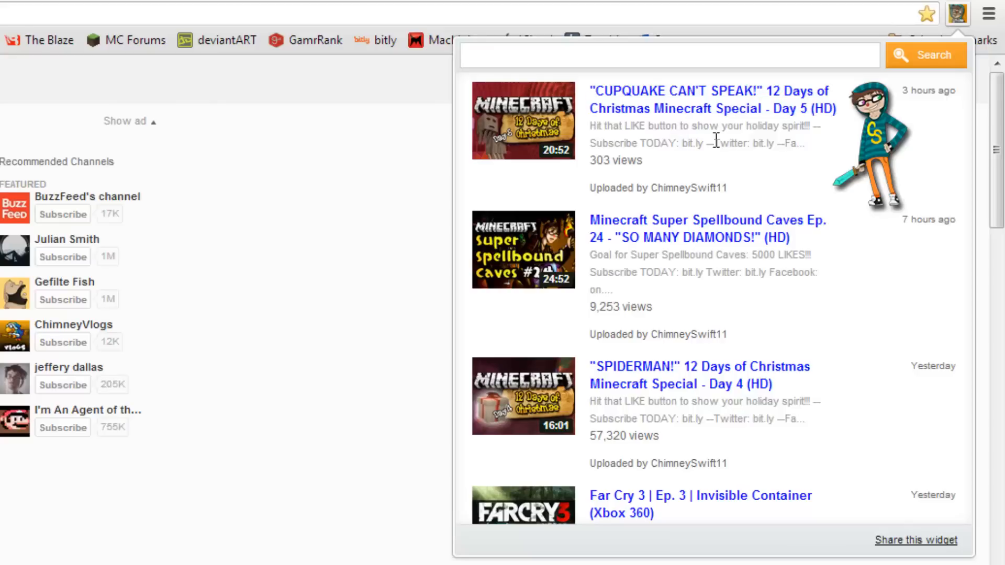
mouse_move(801, 125)
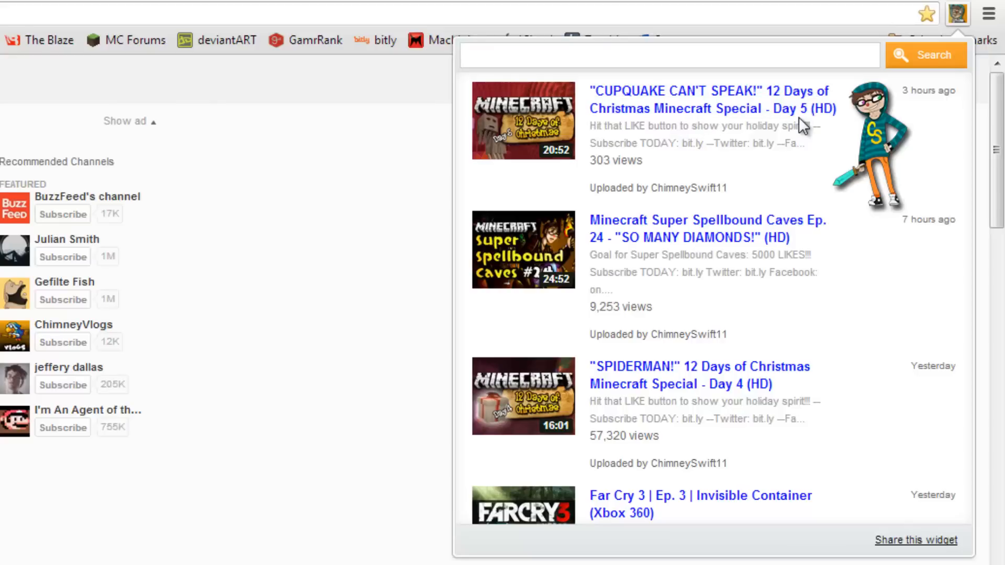
mouse_move(552, 161)
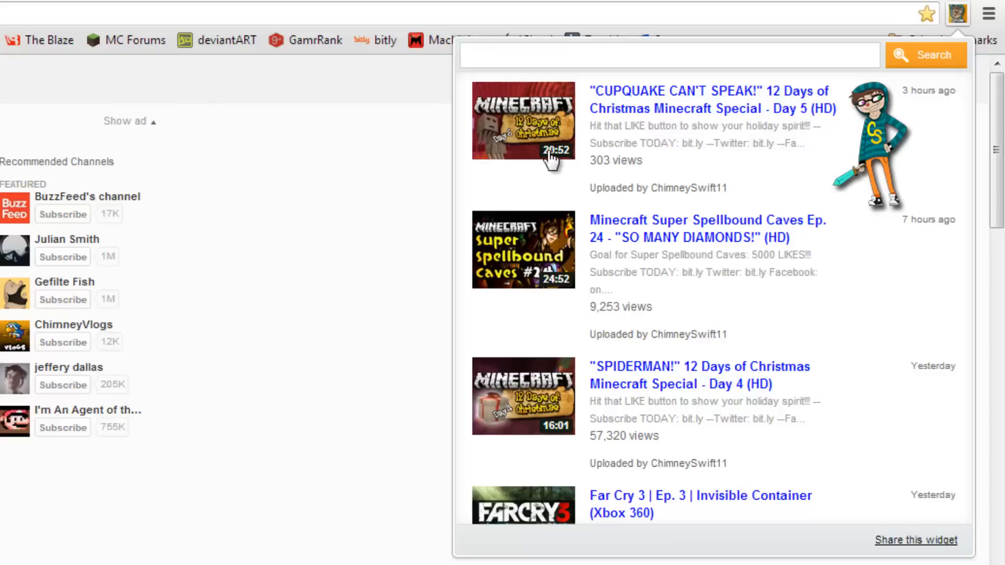
mouse_move(709, 196)
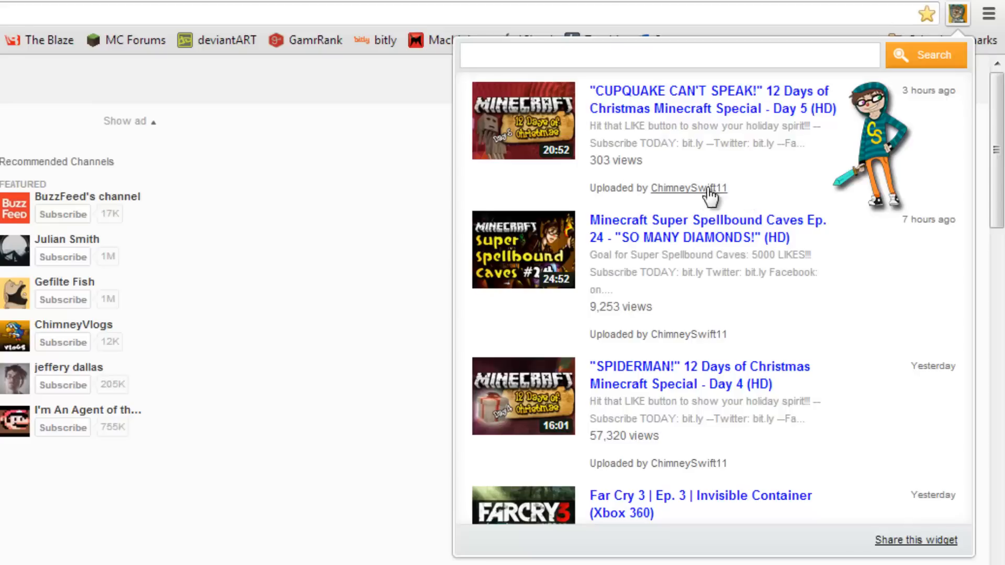
mouse_move(649, 262)
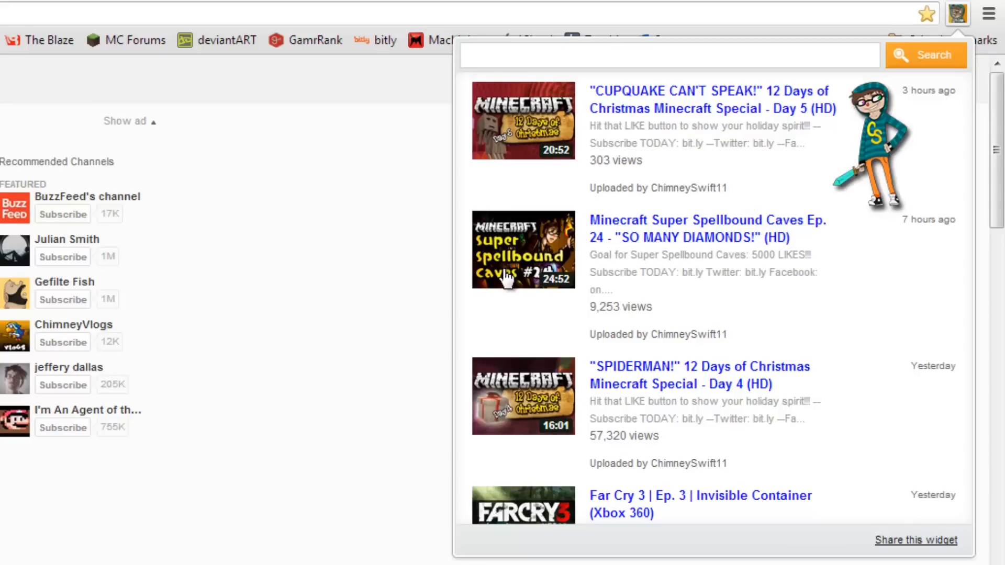
mouse_move(628, 297)
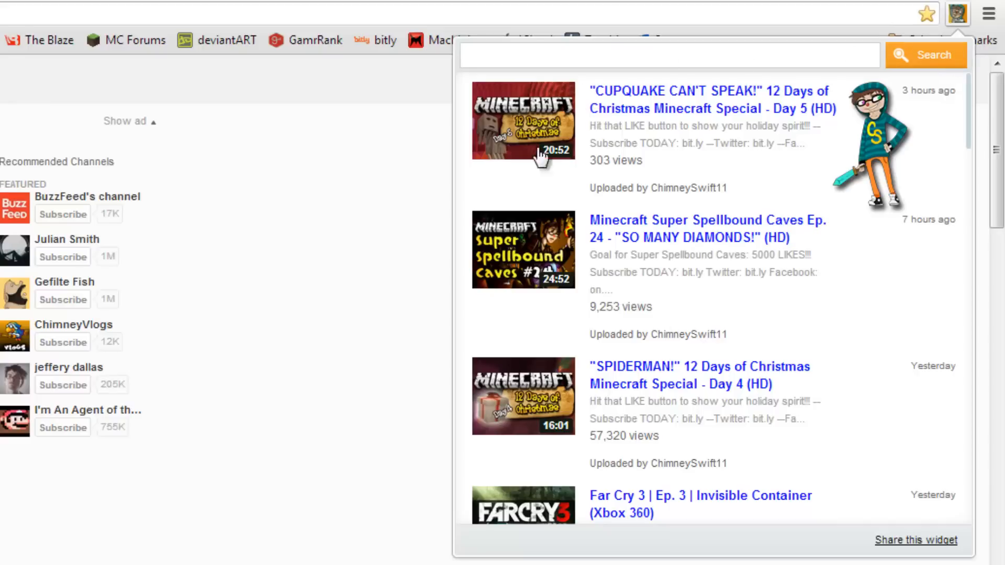
mouse_move(773, 441)
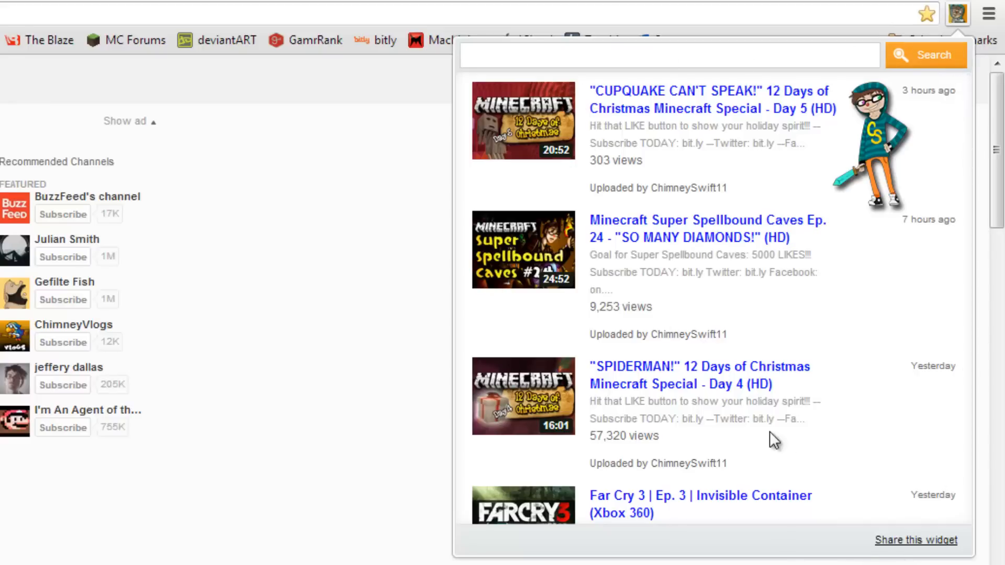
mouse_move(676, 448)
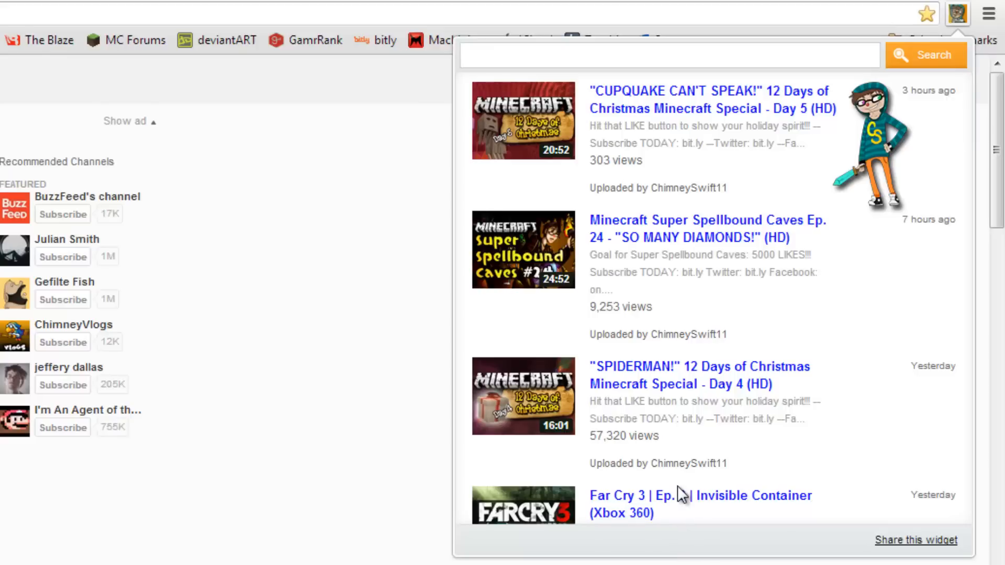
scroll(down, 3)
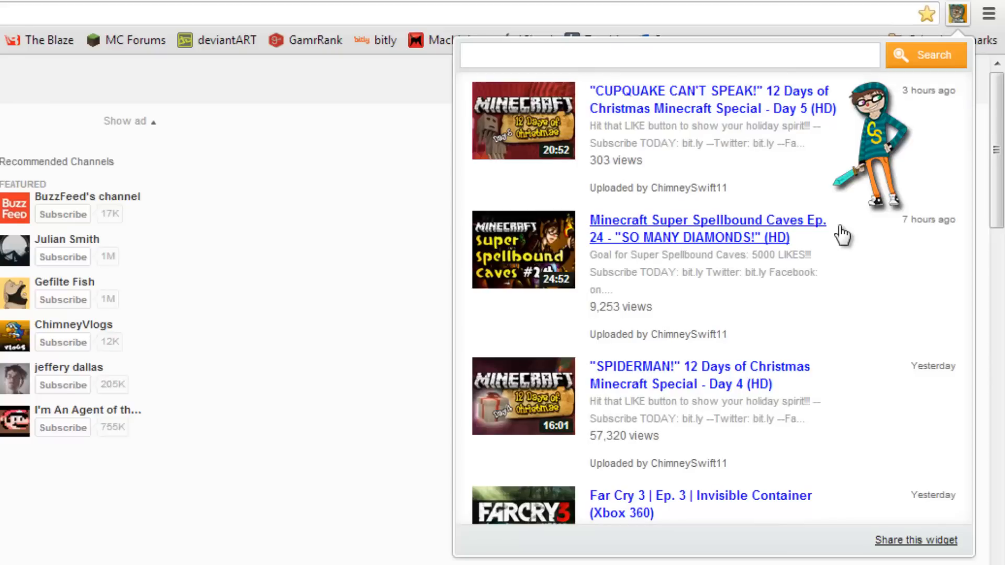
mouse_move(627, 363)
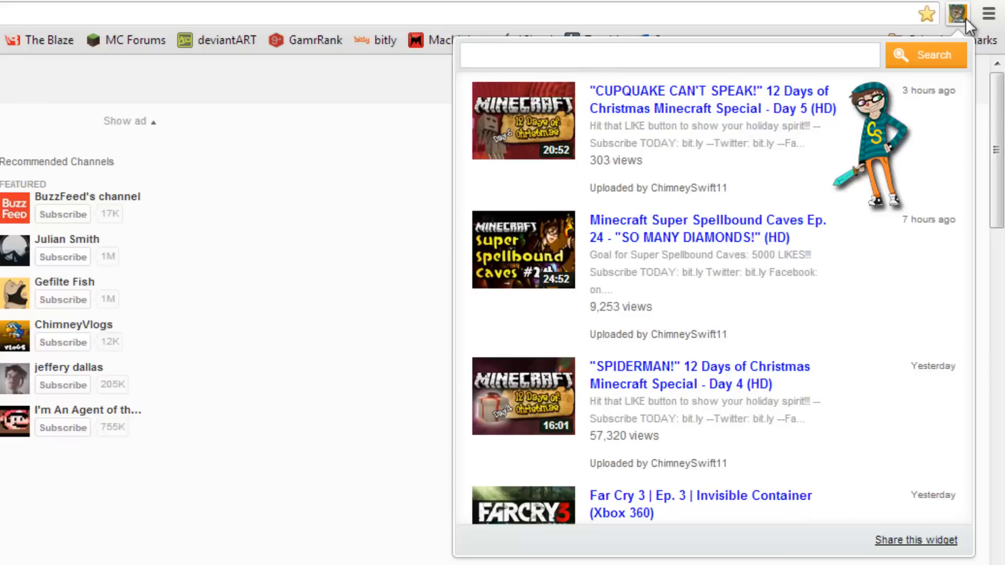
mouse_move(740, 352)
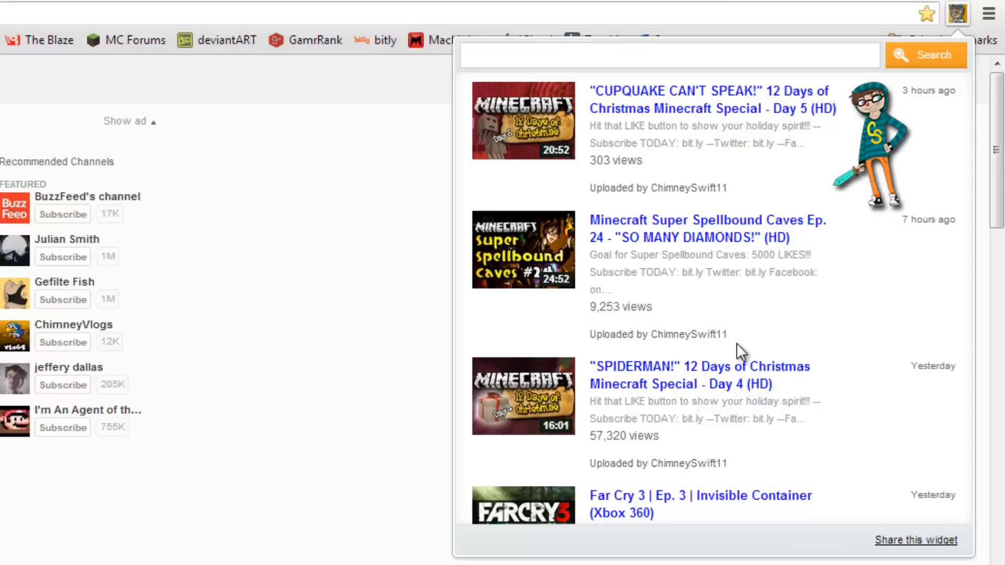
mouse_move(964, 26)
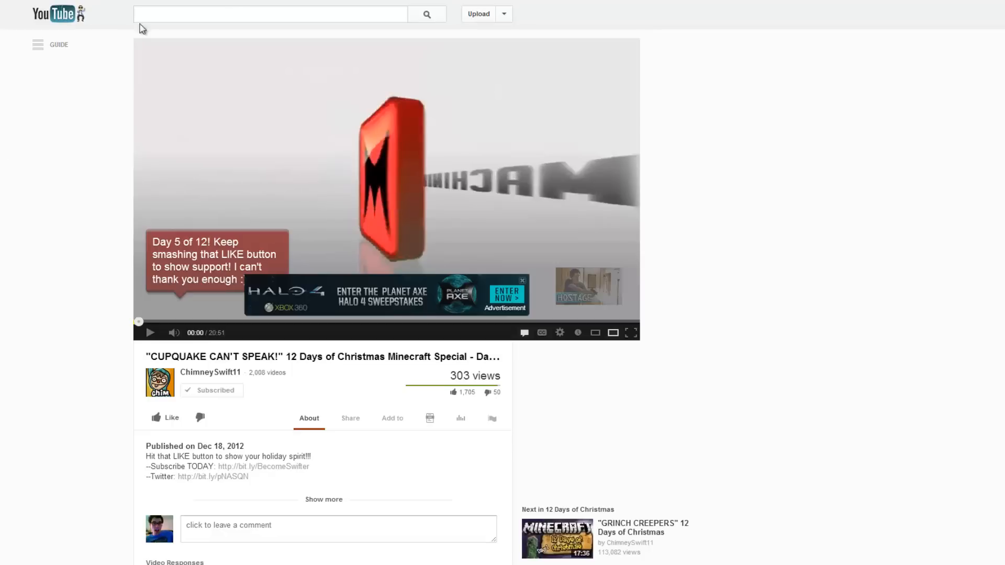
Go back to bring up ChimneySwift11's latest uploads list again
click(57, 13)
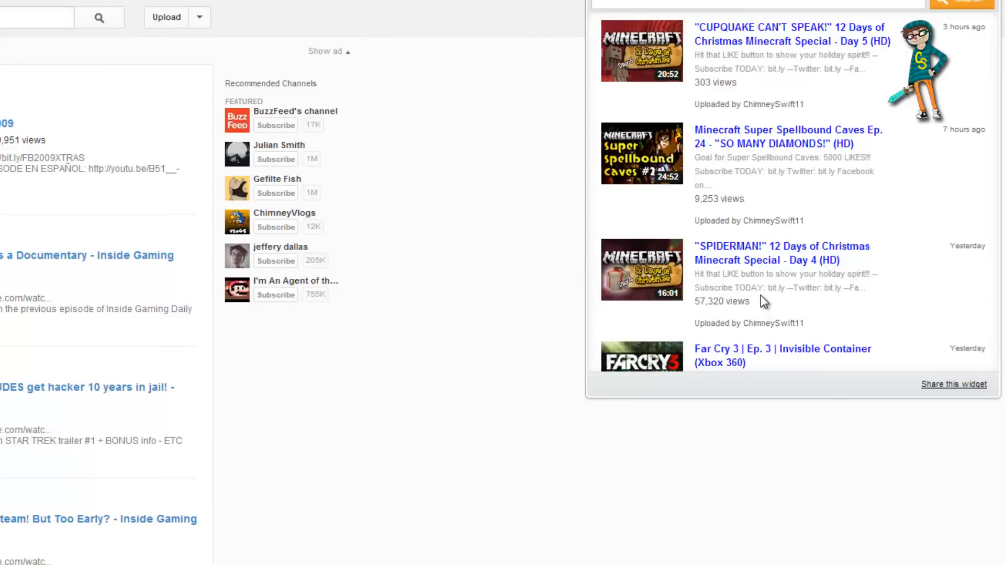
mouse_move(762, 288)
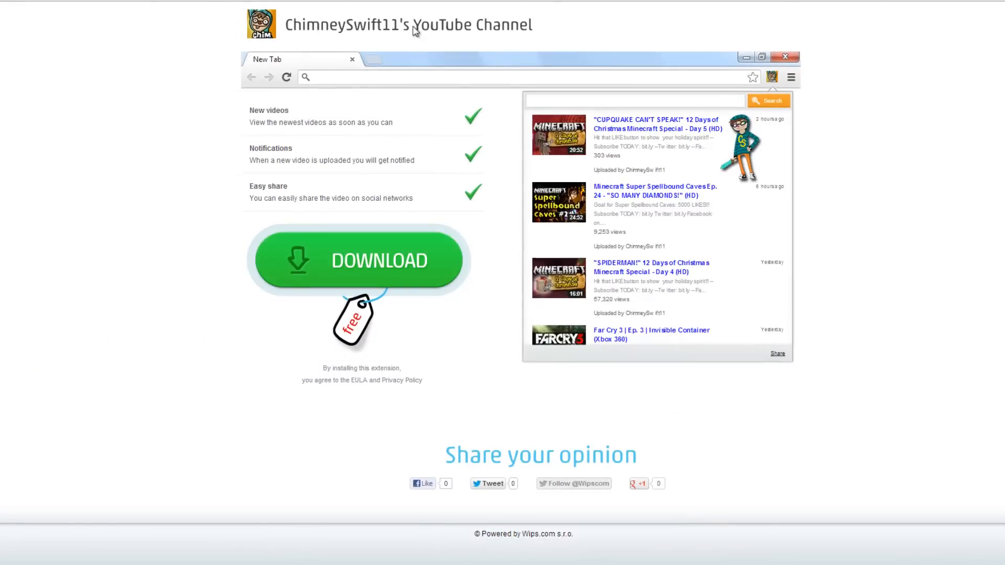
mouse_move(204, 133)
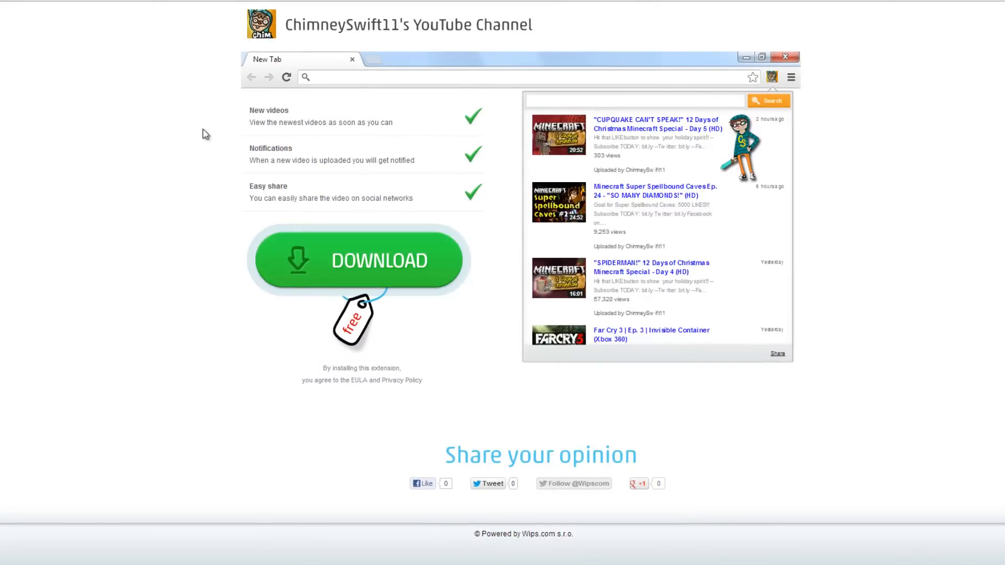
mouse_move(171, 134)
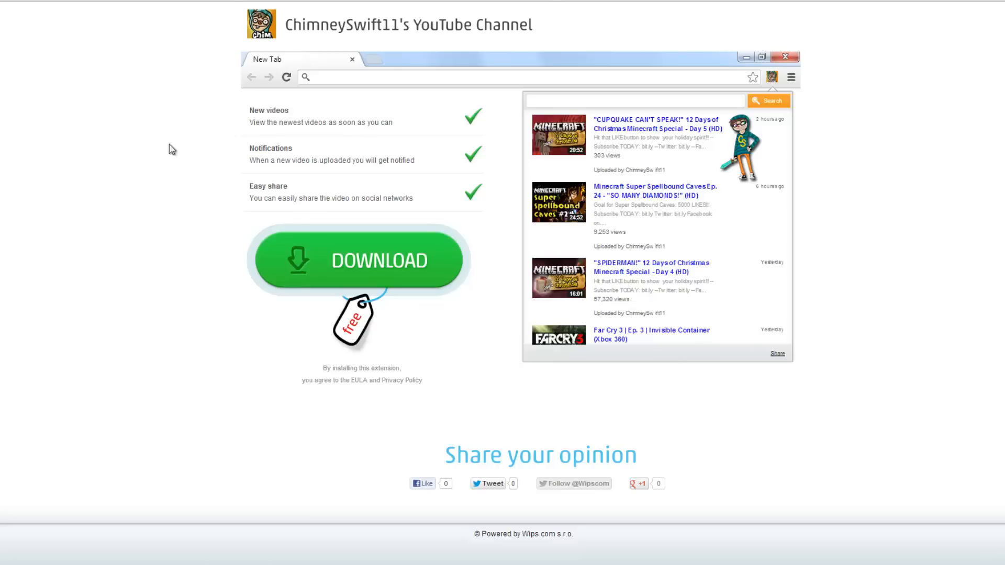
mouse_move(350, 209)
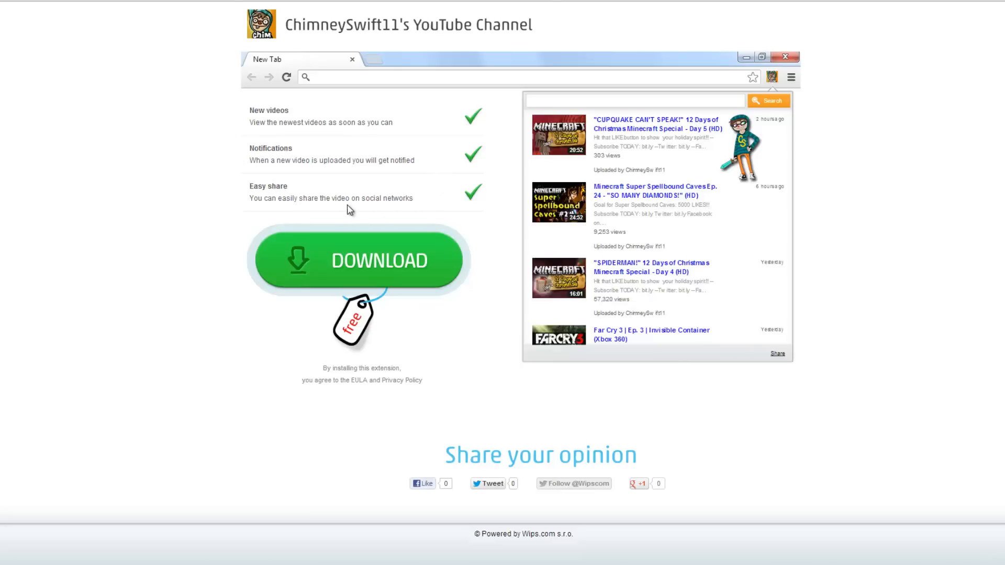
mouse_move(115, 213)
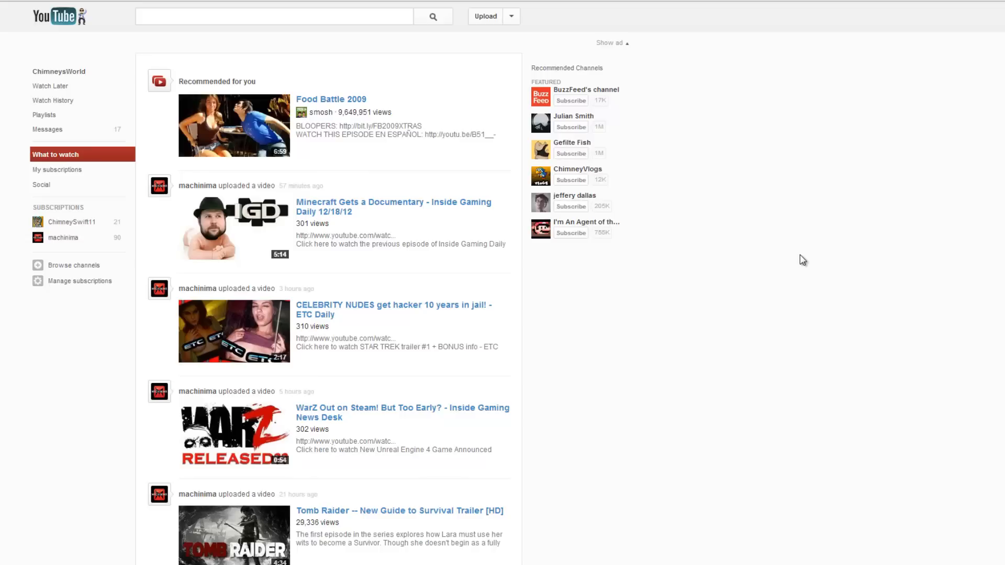
mouse_move(57, 169)
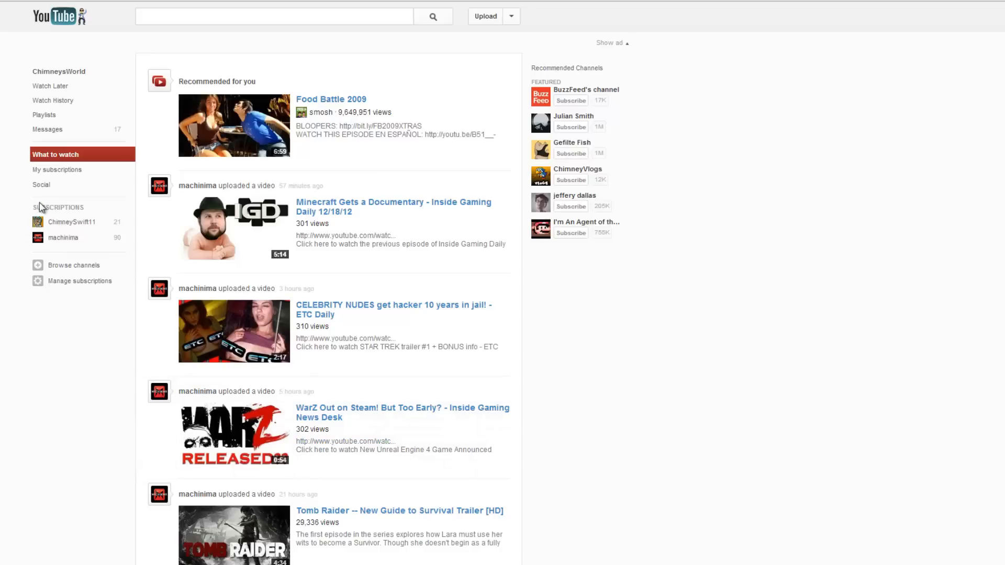
mouse_move(91, 382)
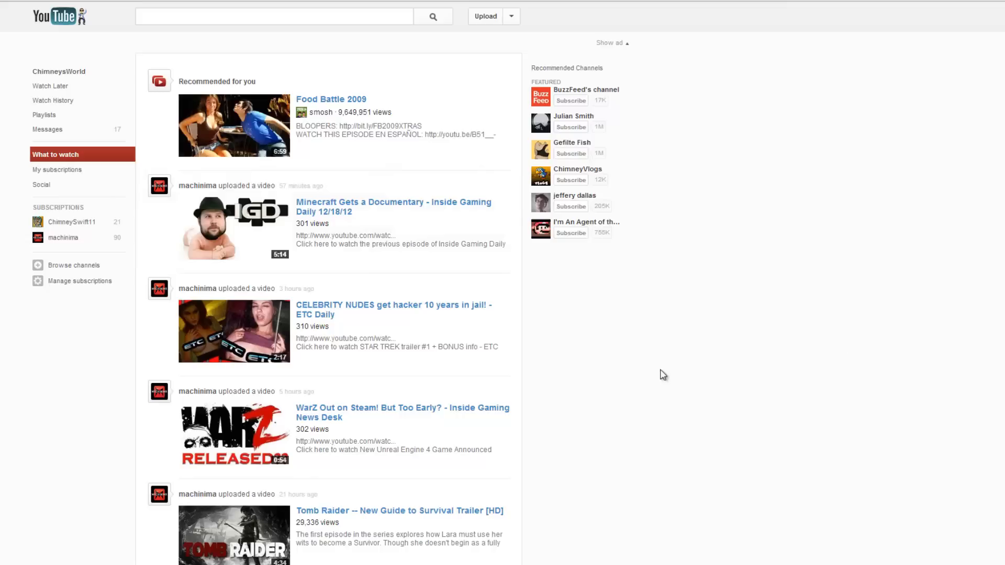
mouse_move(674, 356)
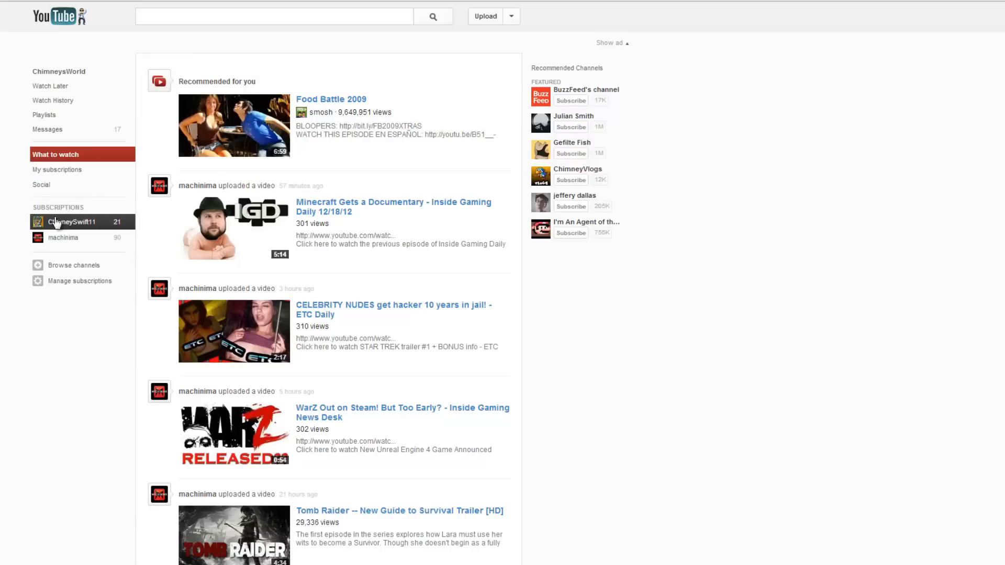
mouse_move(63, 238)
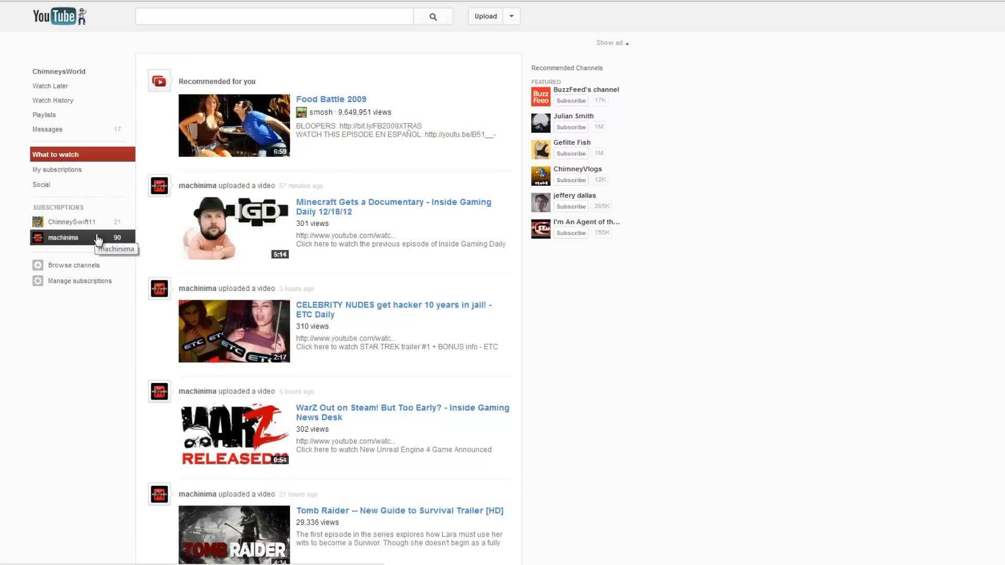
mouse_move(140, 469)
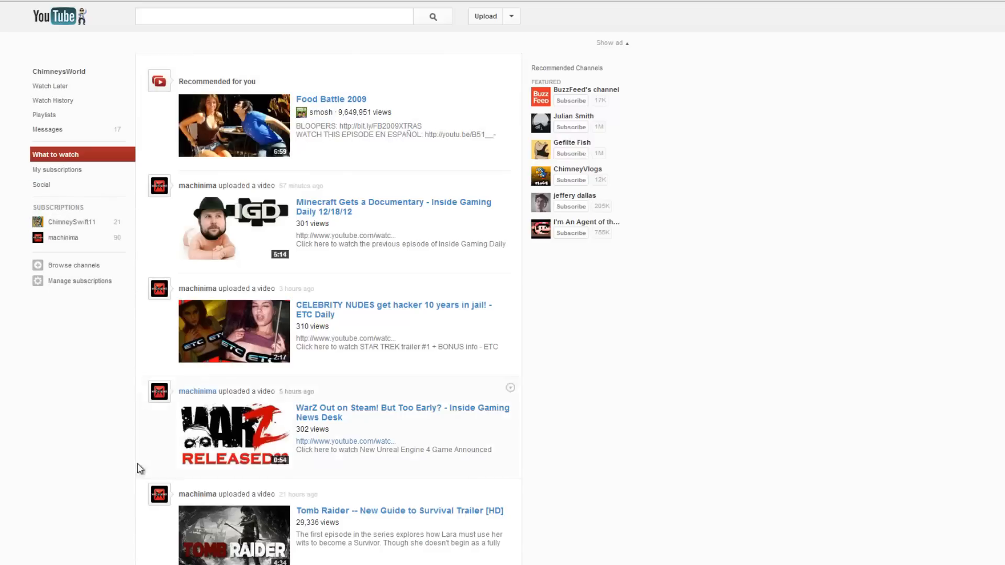
mouse_move(695, 499)
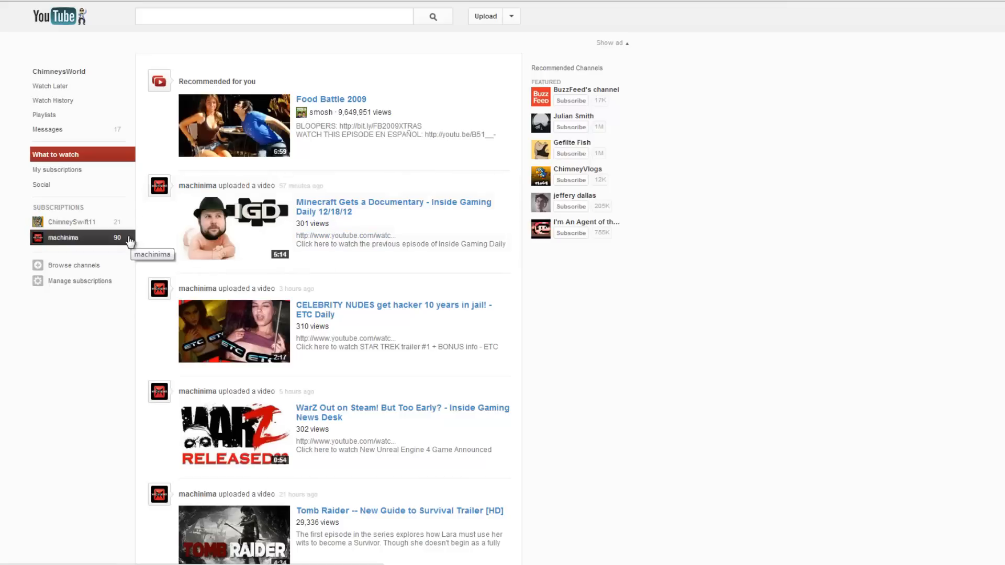
mouse_move(71, 221)
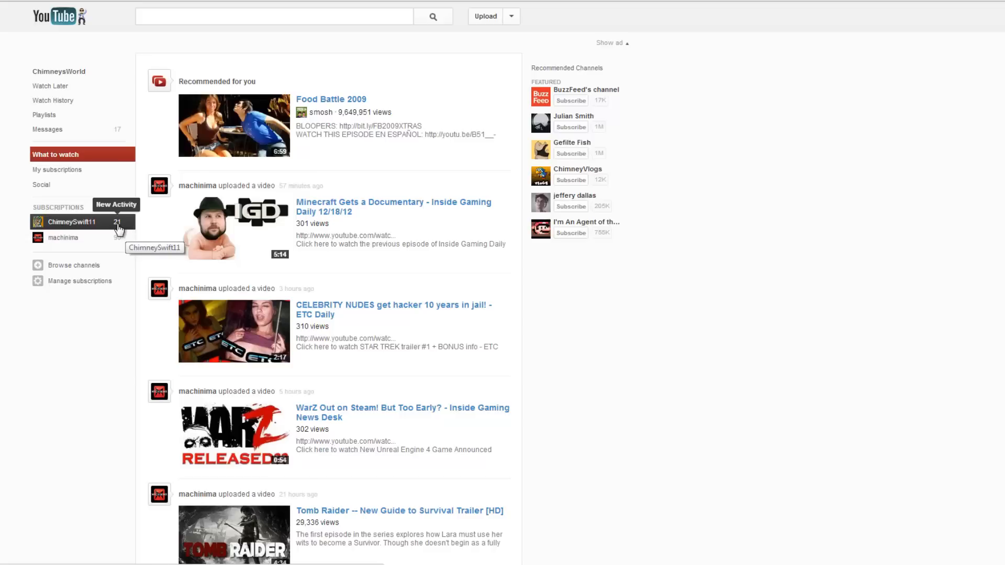
Select ChimneySwift11 under Subscriptions in the left guide
click(70, 221)
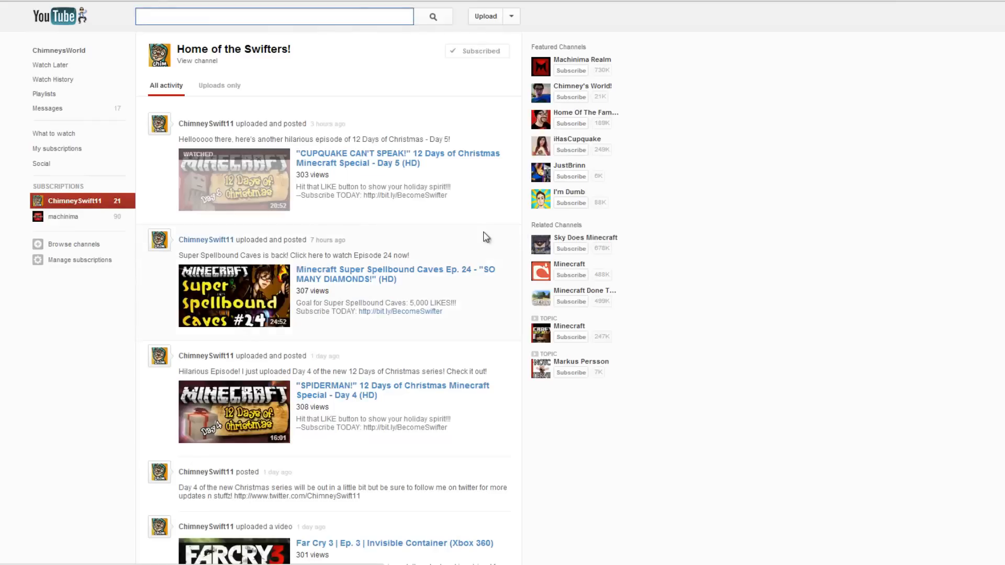
mouse_move(223, 152)
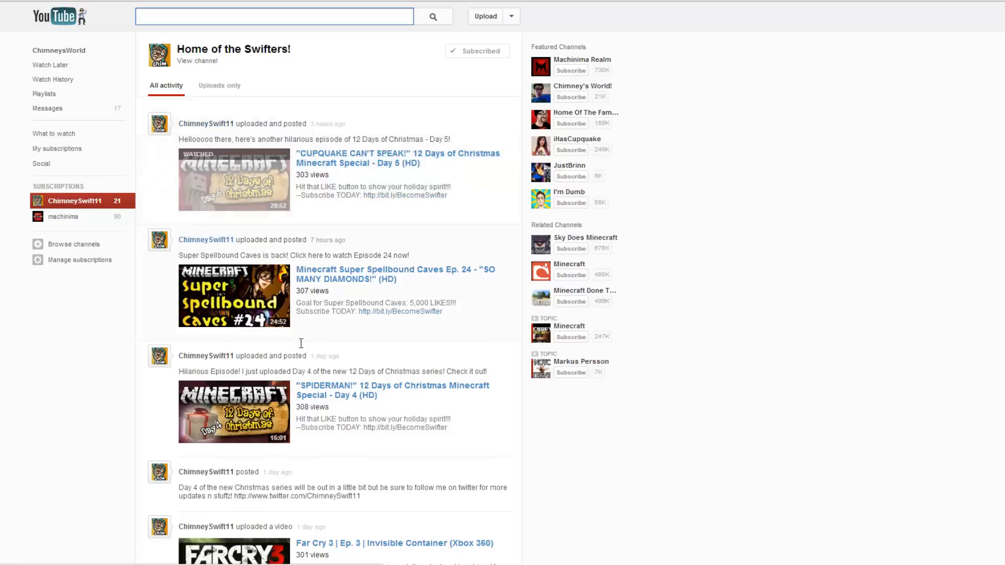
scroll(down, 3)
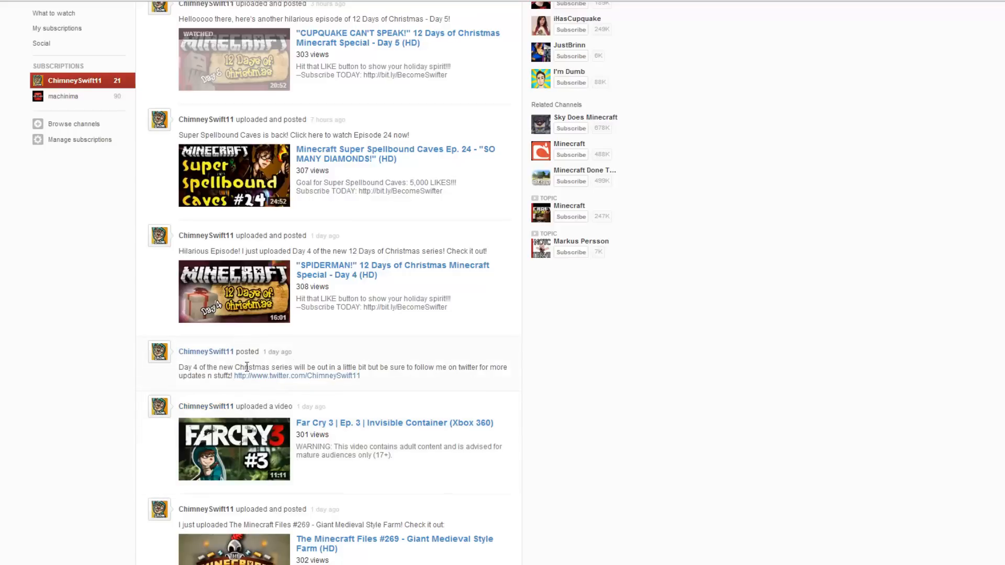
scroll(down, 3)
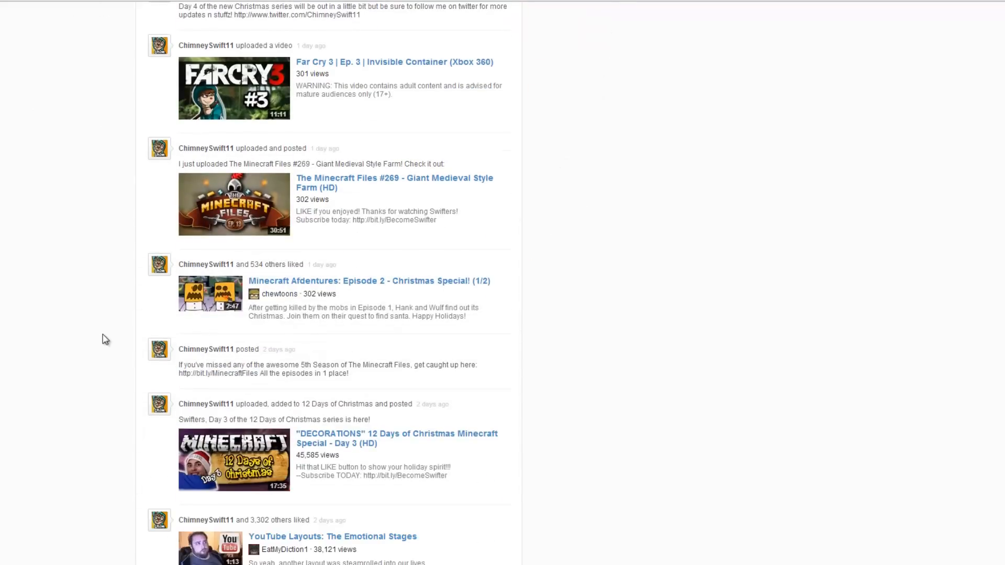
scroll(down, 3)
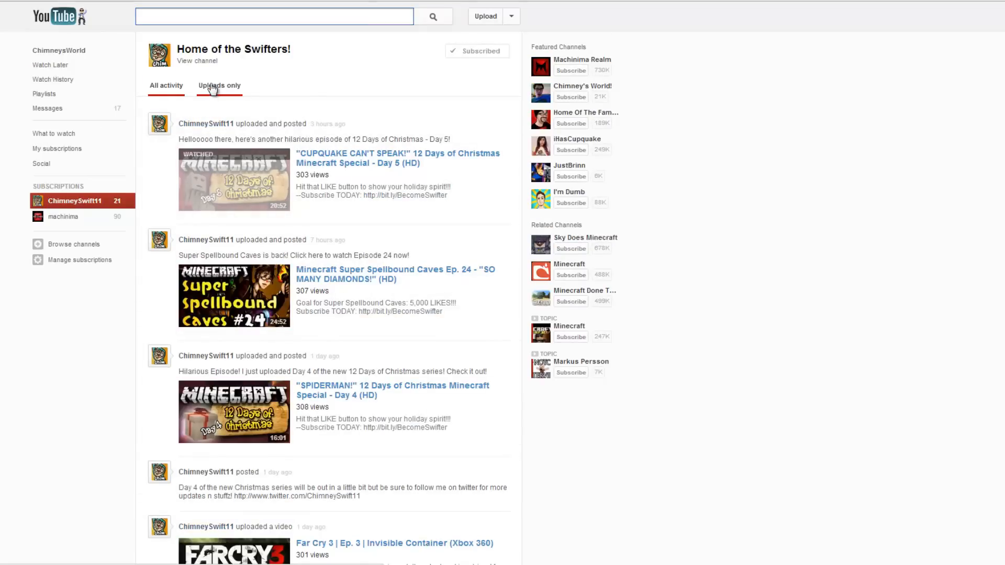
Switch ChimneySwift11's feed to Uploads only and scroll past Day 1 and Toribash
click(219, 85)
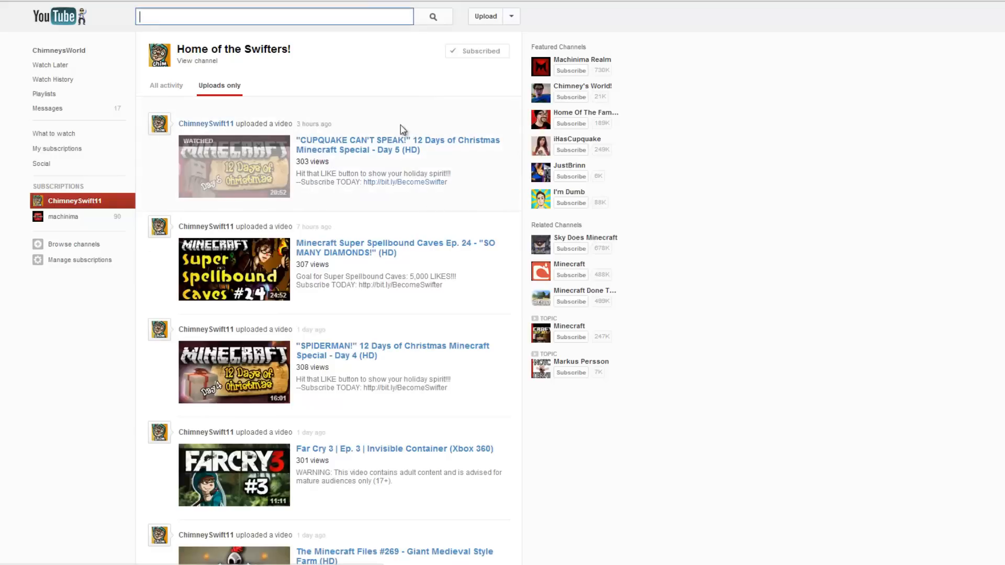
scroll(down, 3)
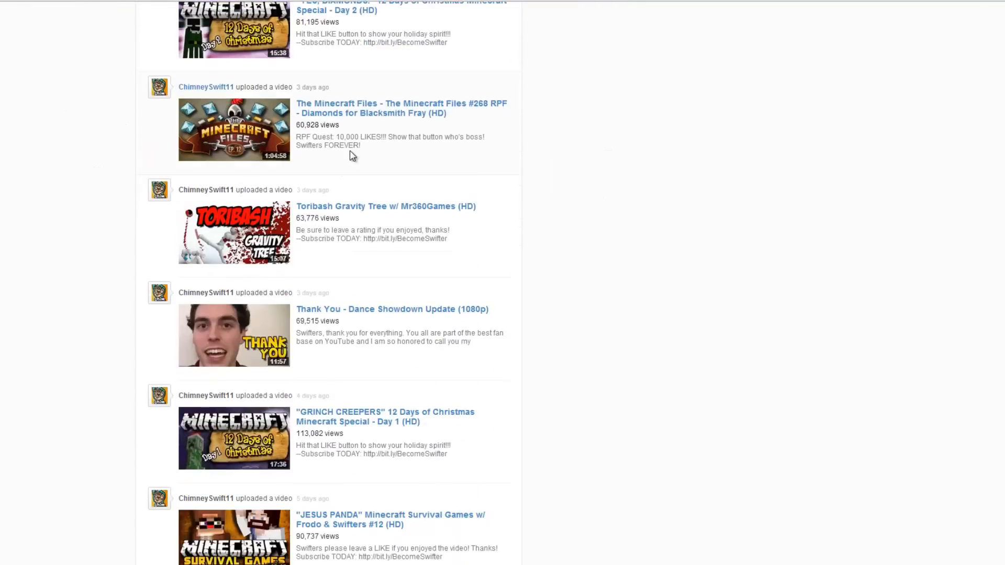
scroll(down, 3)
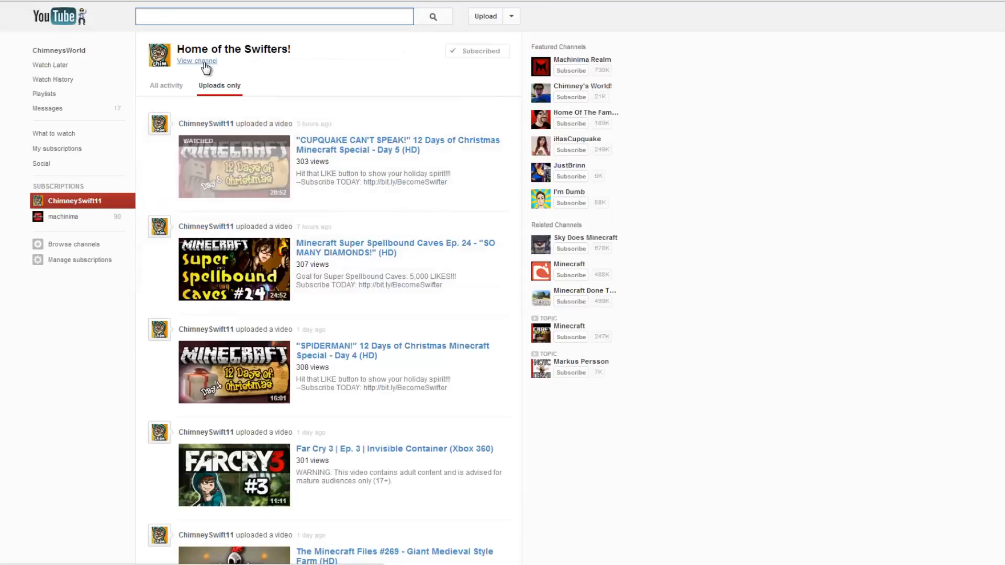
mouse_move(195, 32)
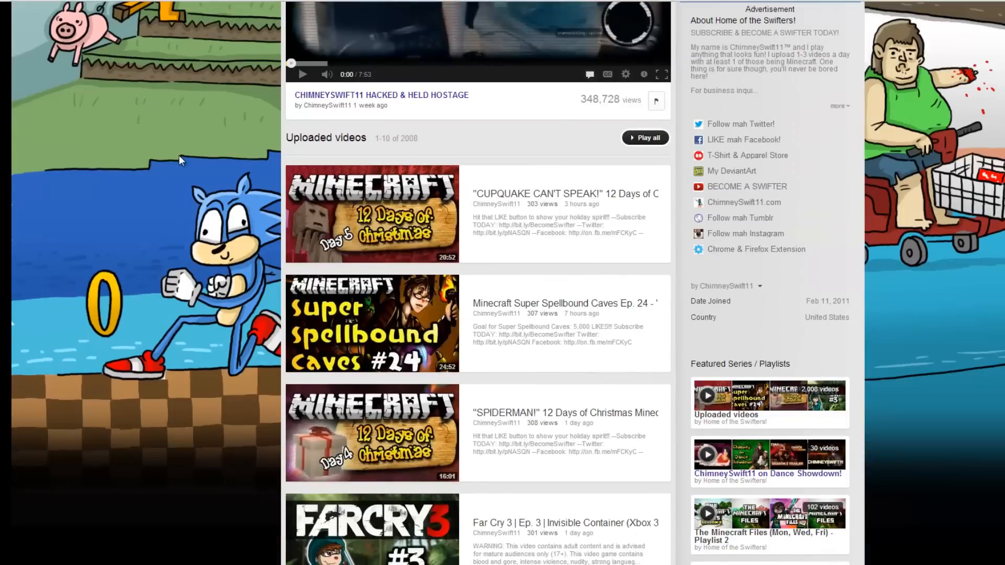
scroll(down, 3)
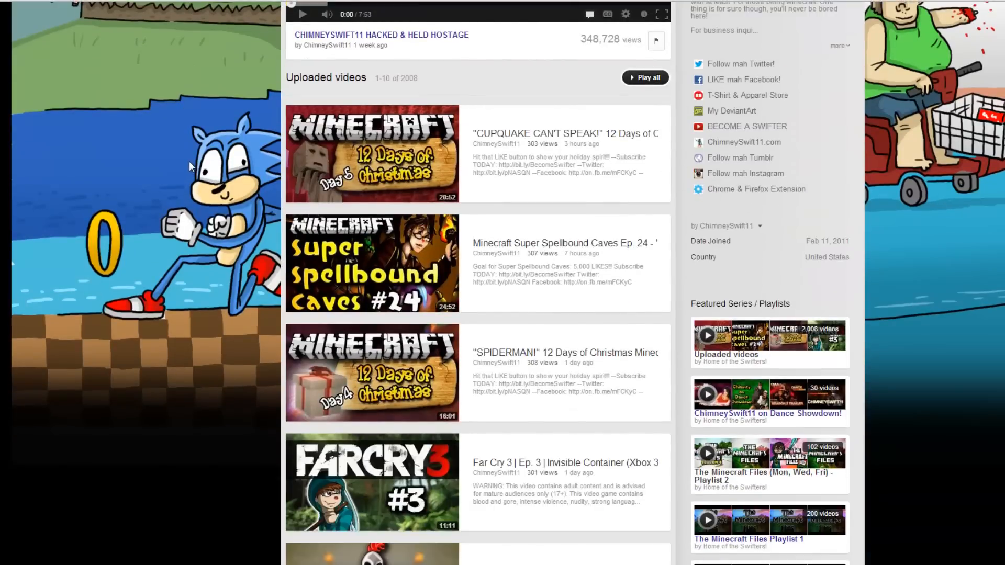
mouse_move(106, 253)
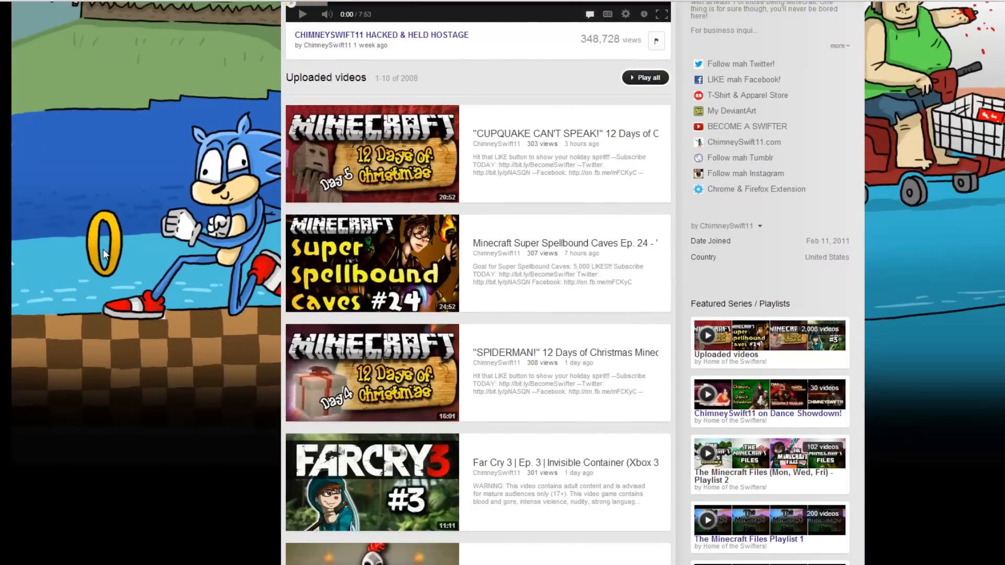
mouse_move(108, 255)
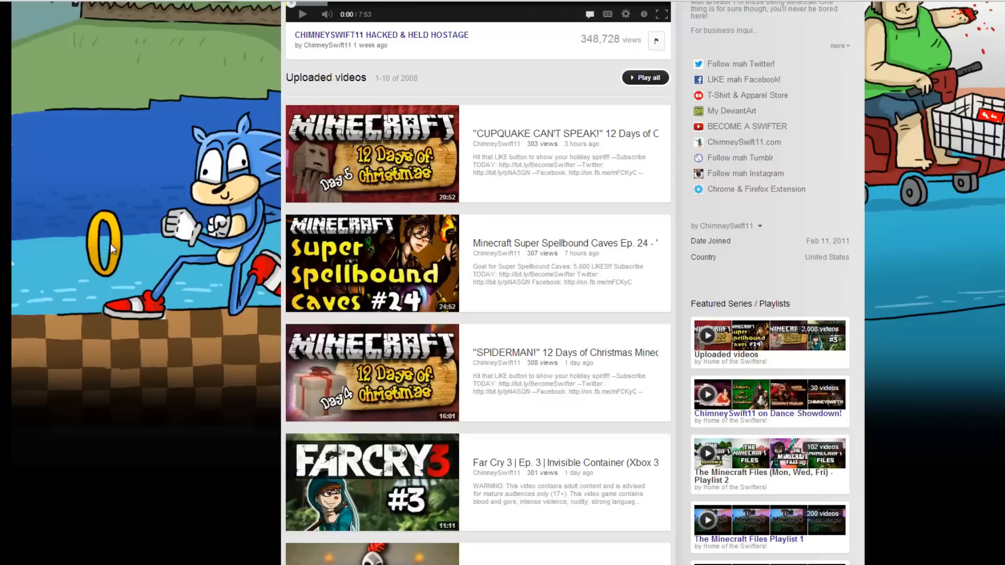
mouse_move(166, 255)
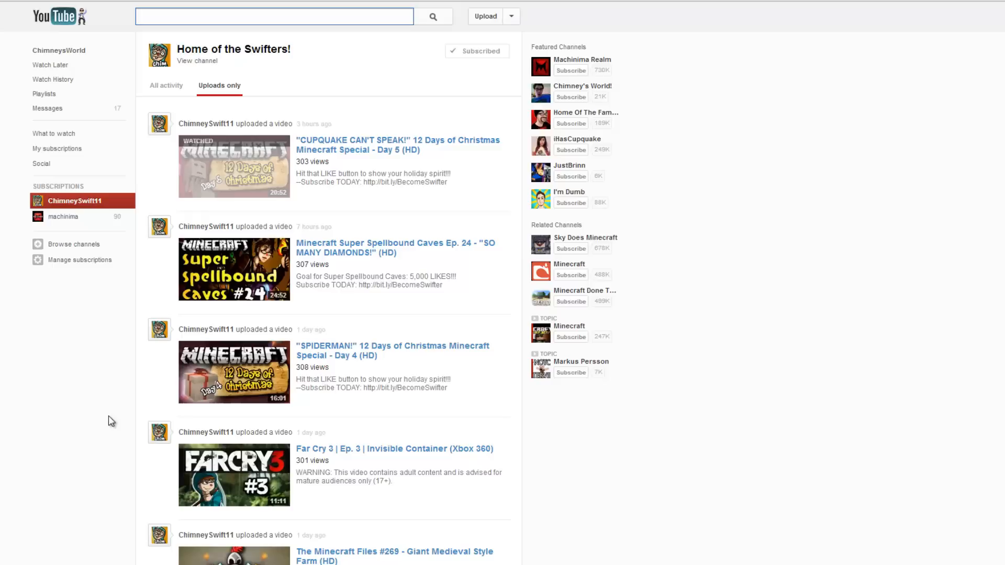
click(274, 16)
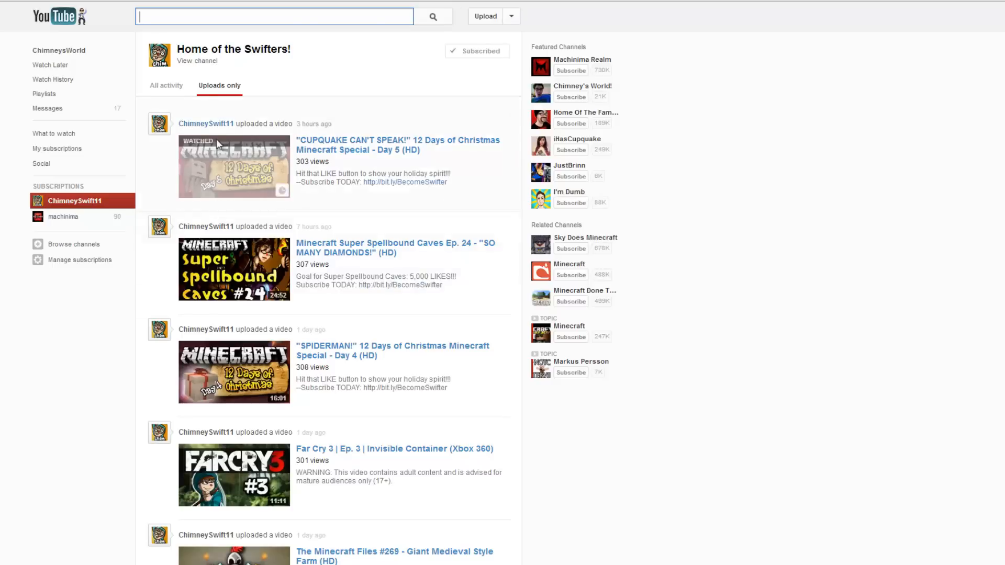
click(198, 60)
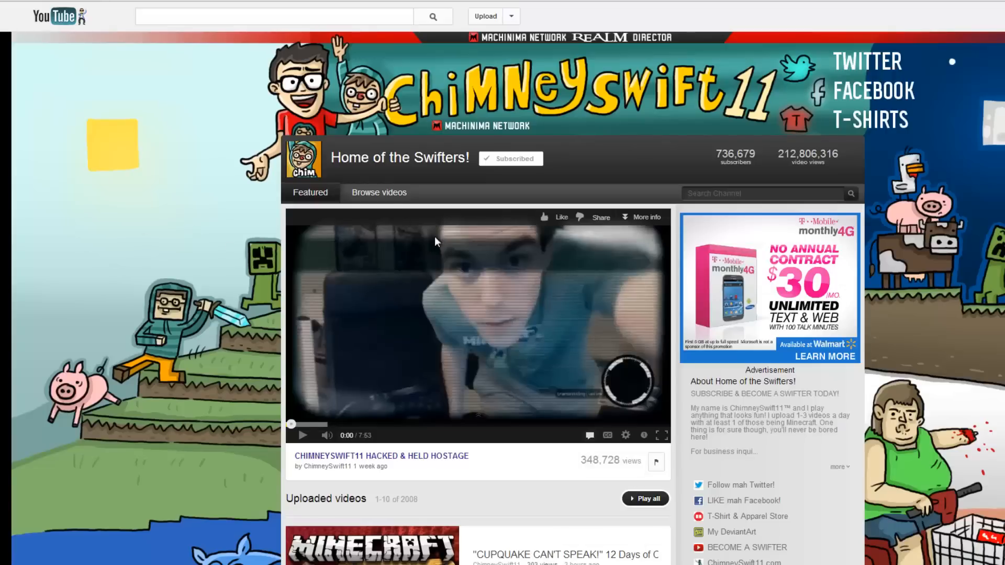
click(378, 192)
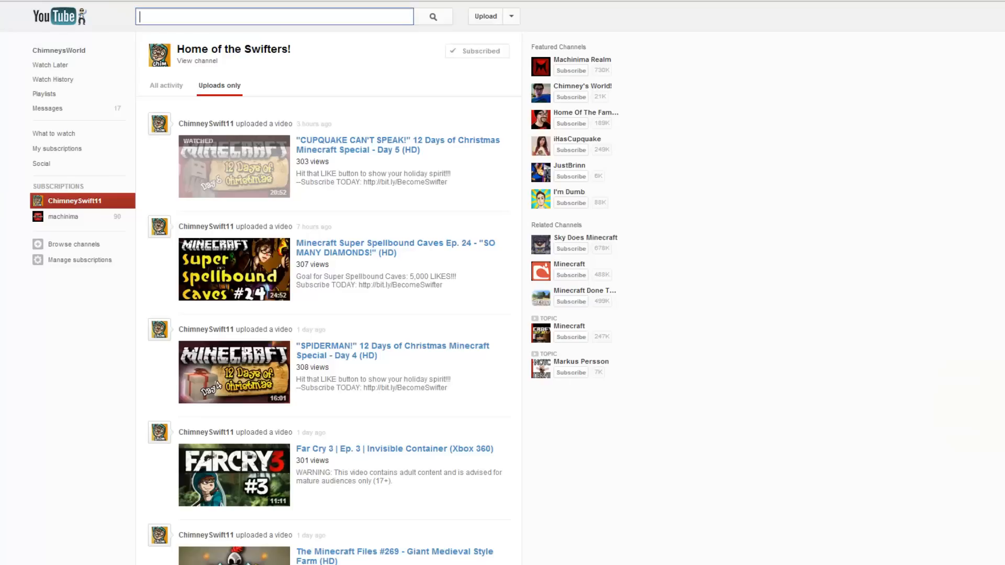
mouse_move(417, 105)
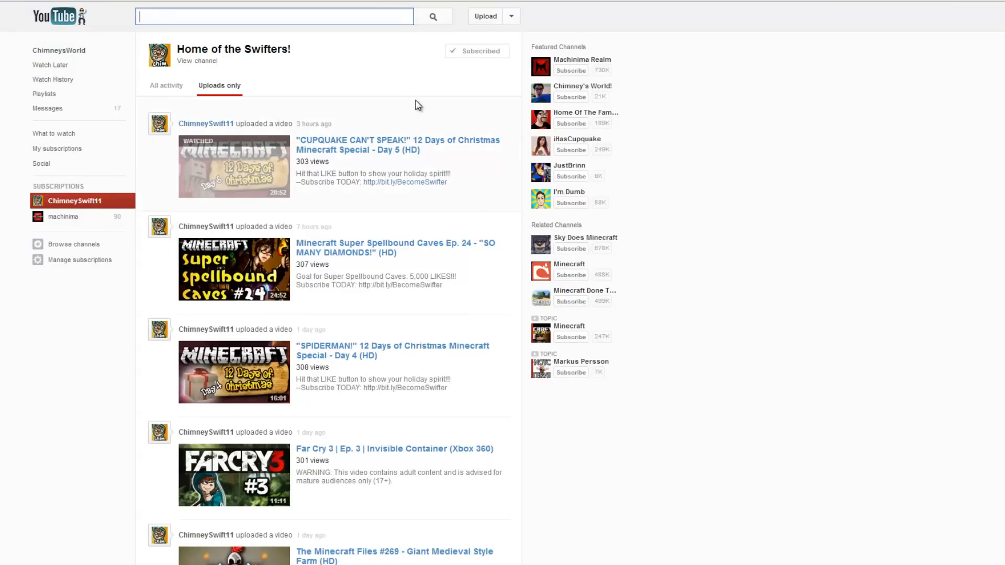
mouse_move(97, 200)
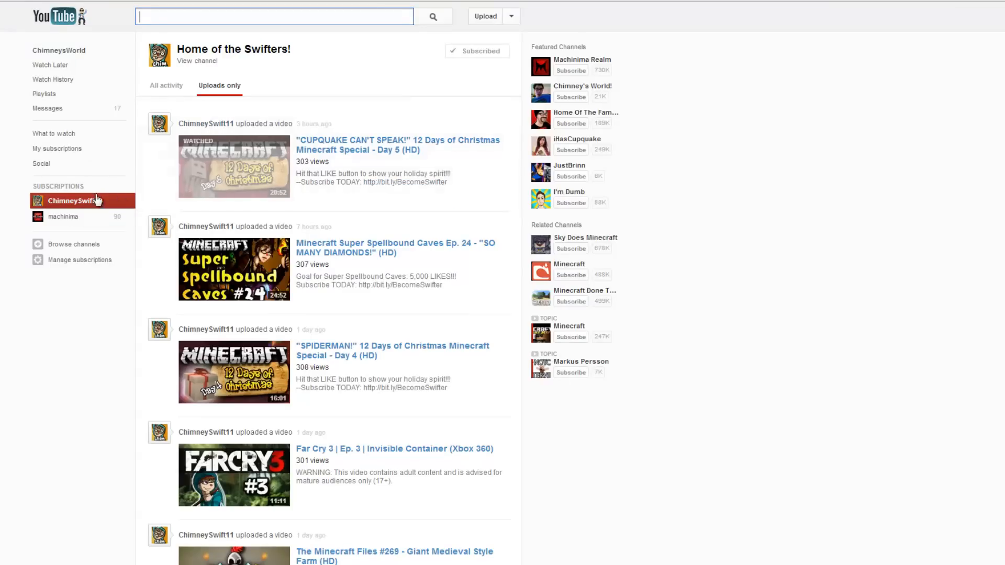
Open My subscriptions and filter the combined feed to Uploads only
click(57, 148)
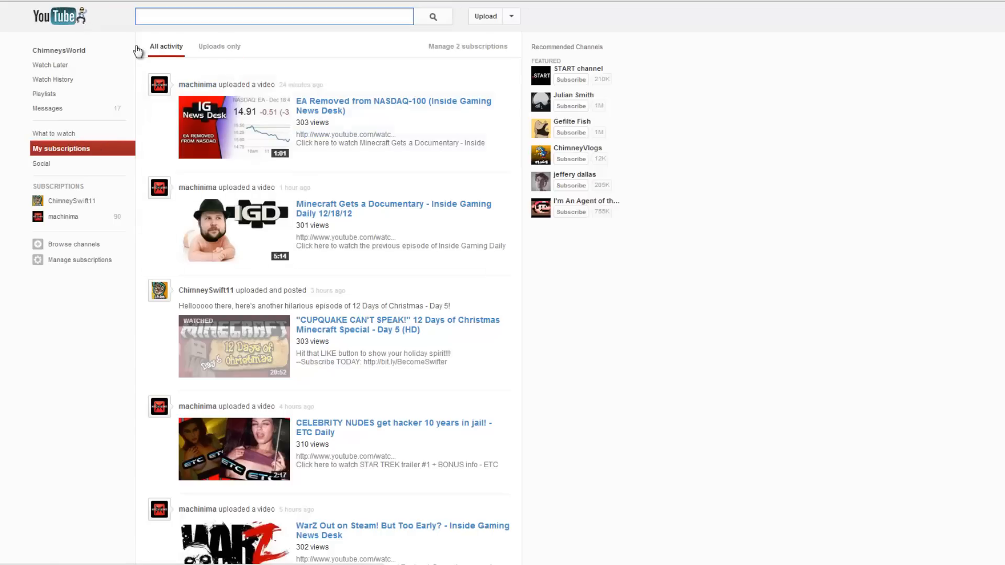
click(220, 46)
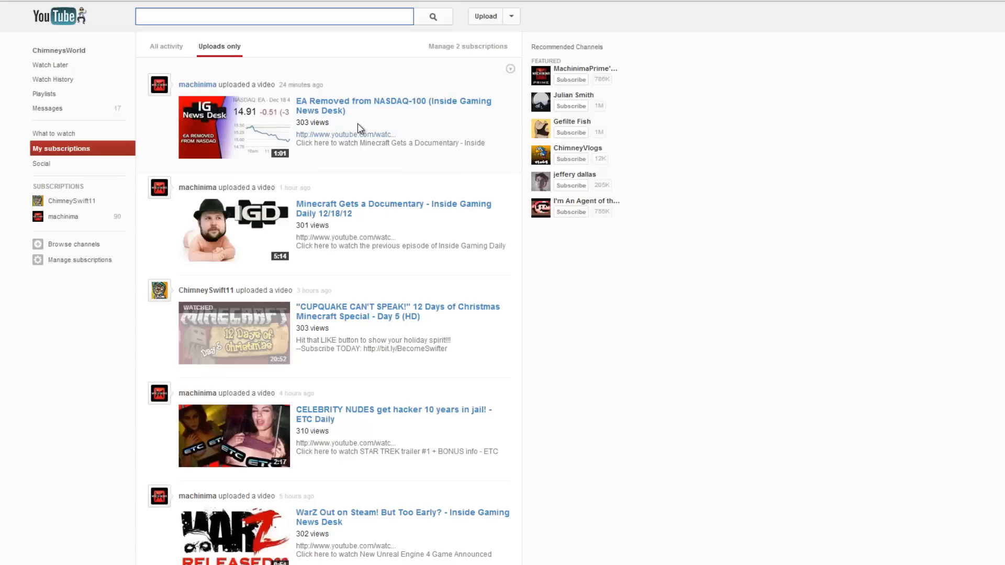
mouse_move(419, 209)
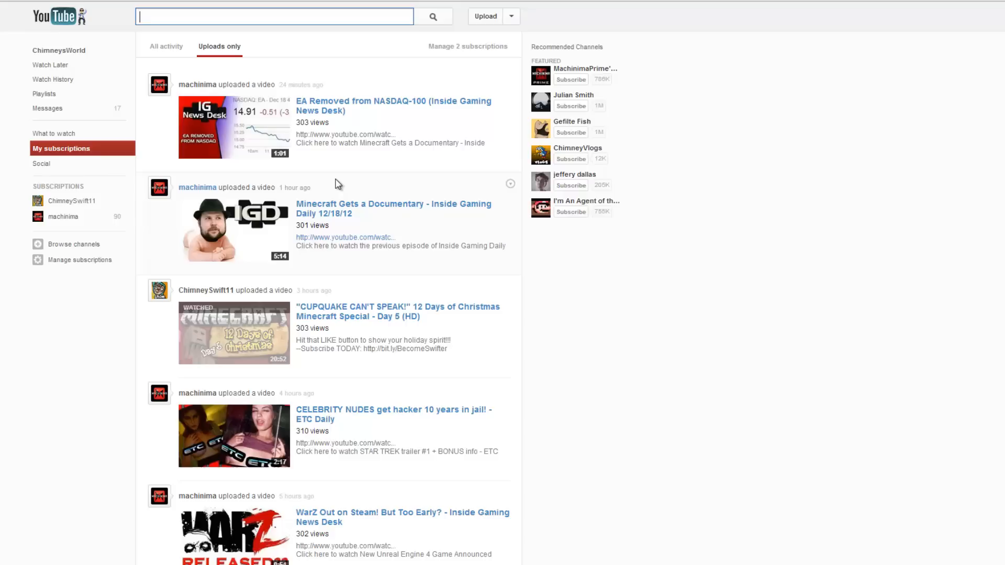
mouse_move(341, 195)
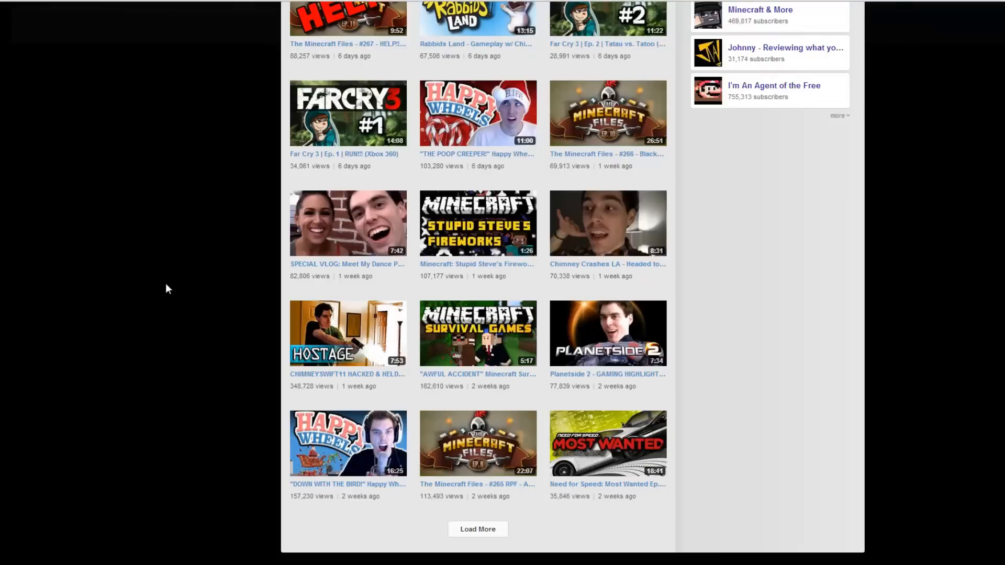
mouse_move(145, 371)
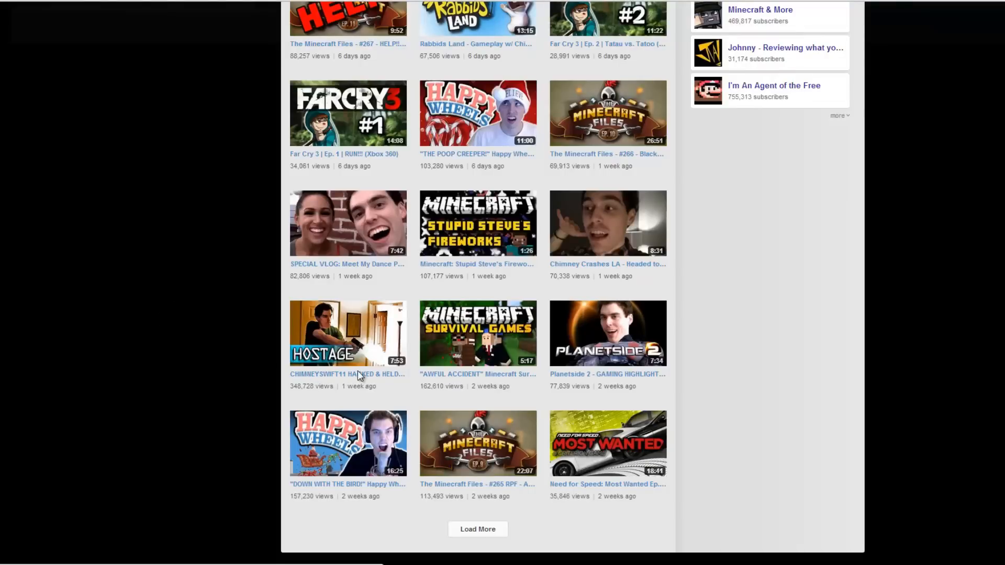
Play CHIMNEYSWIFT11 HACKED & HELD HOSTAGE and list more from Home of the Swifters
click(347, 333)
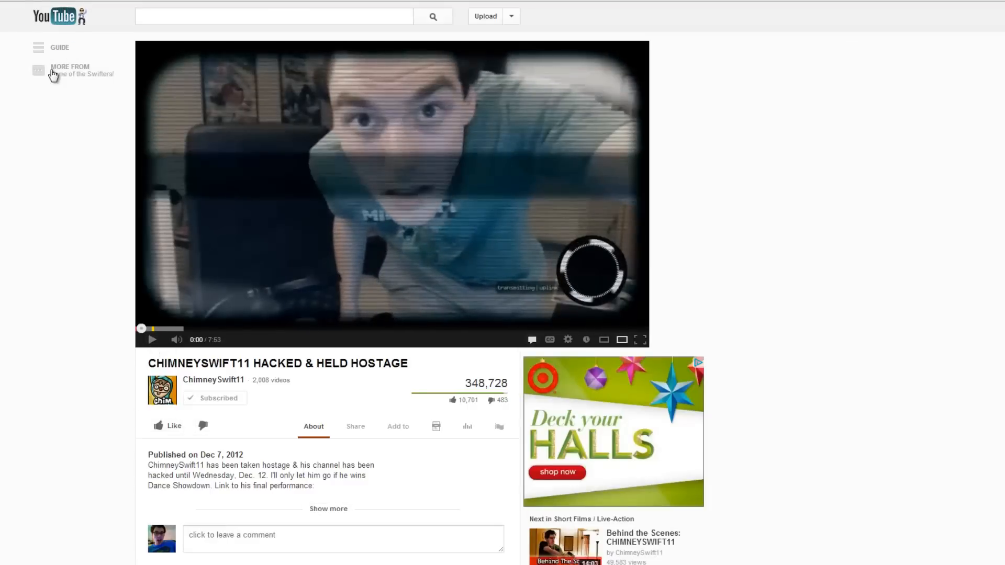
click(69, 69)
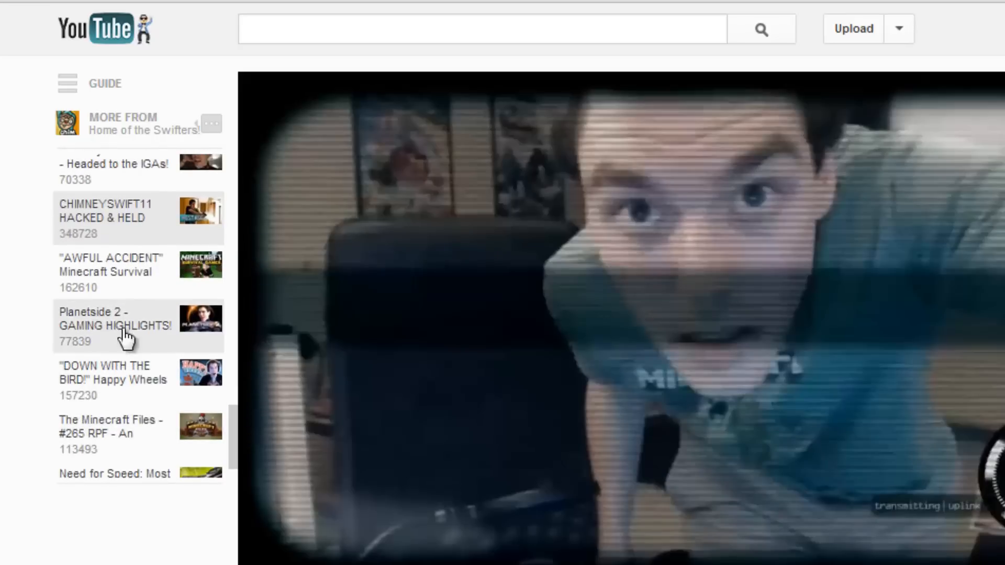
mouse_move(108, 413)
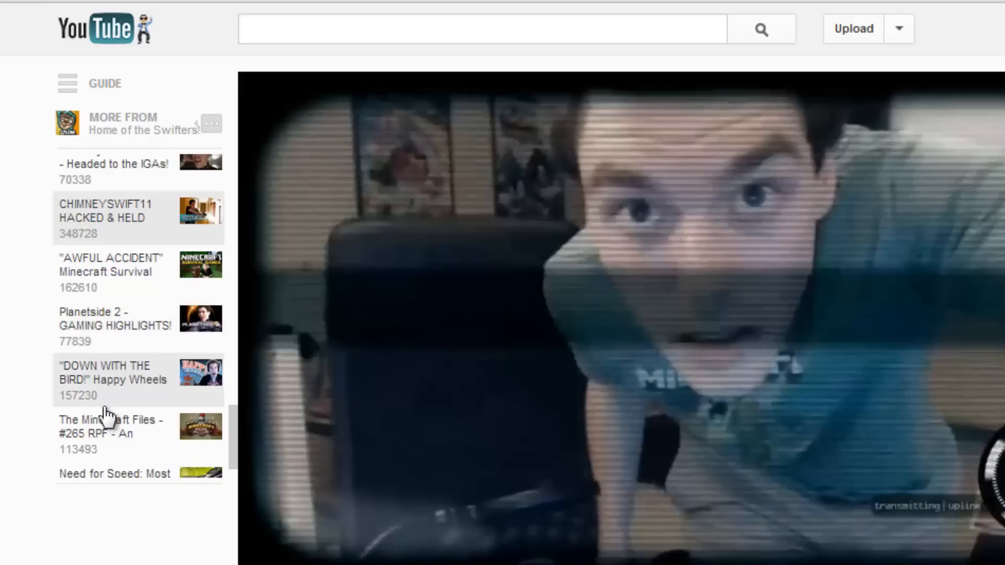
mouse_move(77, 135)
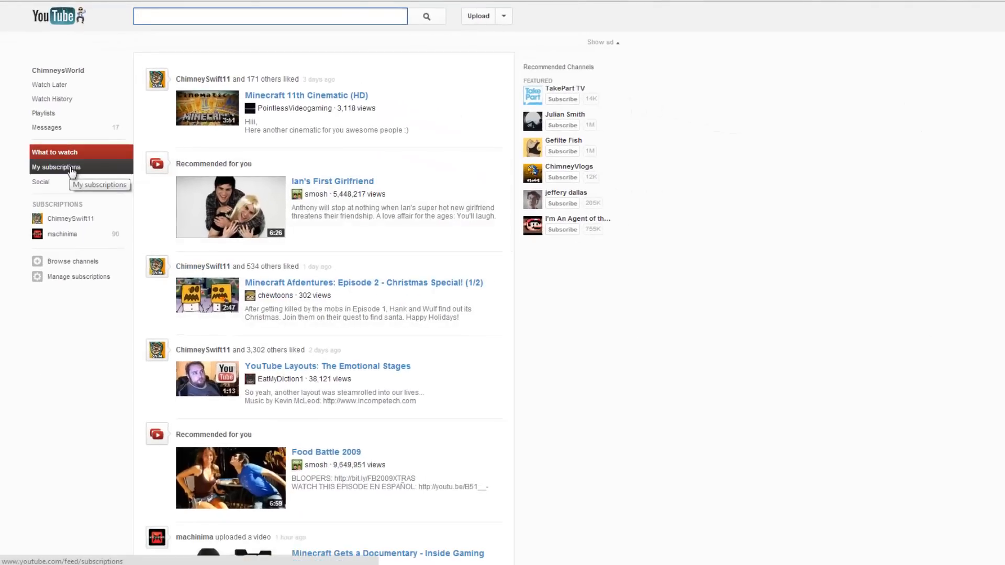
Return to the My subscriptions Uploads only feed showing machinima and ChimneySwift11 videos
click(56, 168)
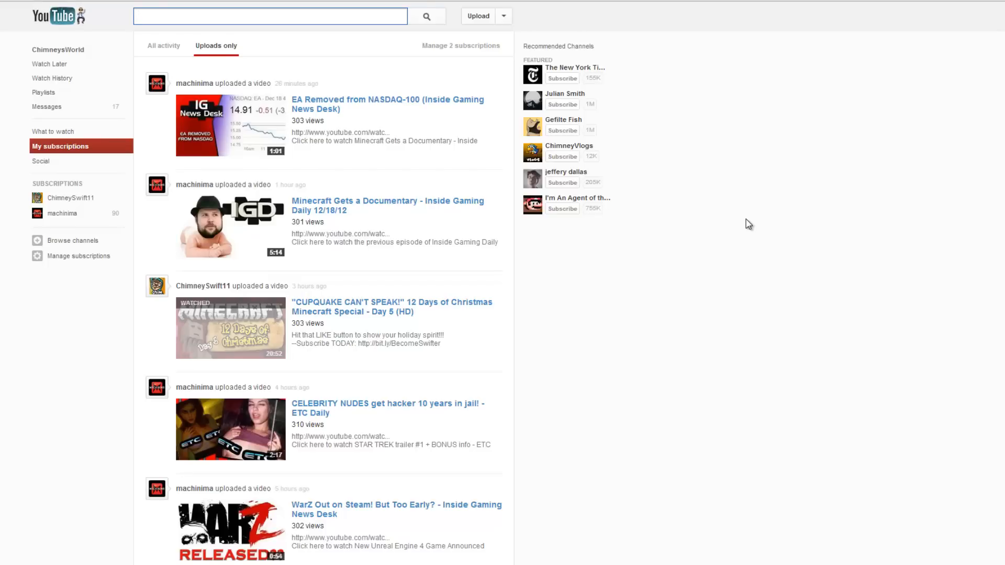
click(269, 16)
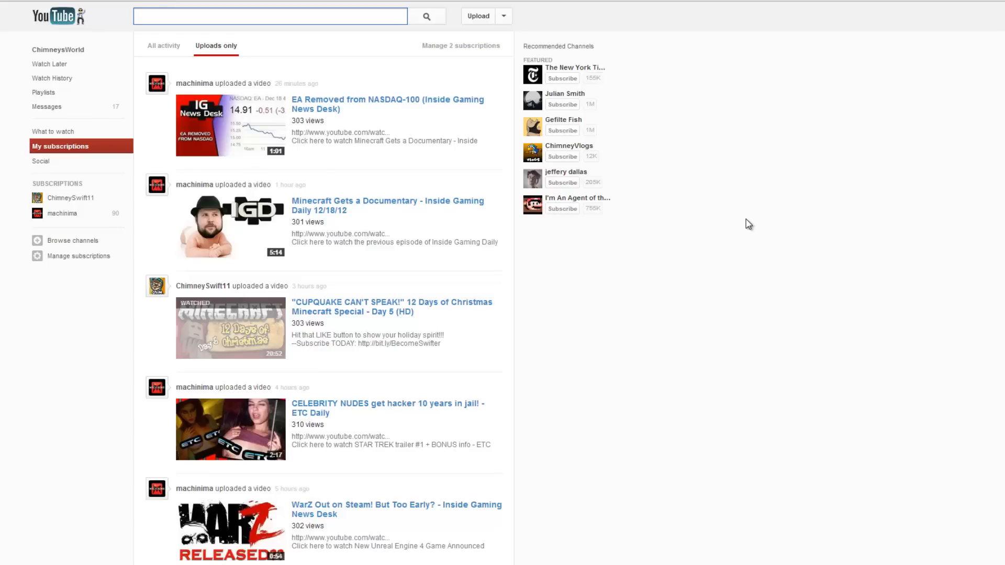
click(269, 16)
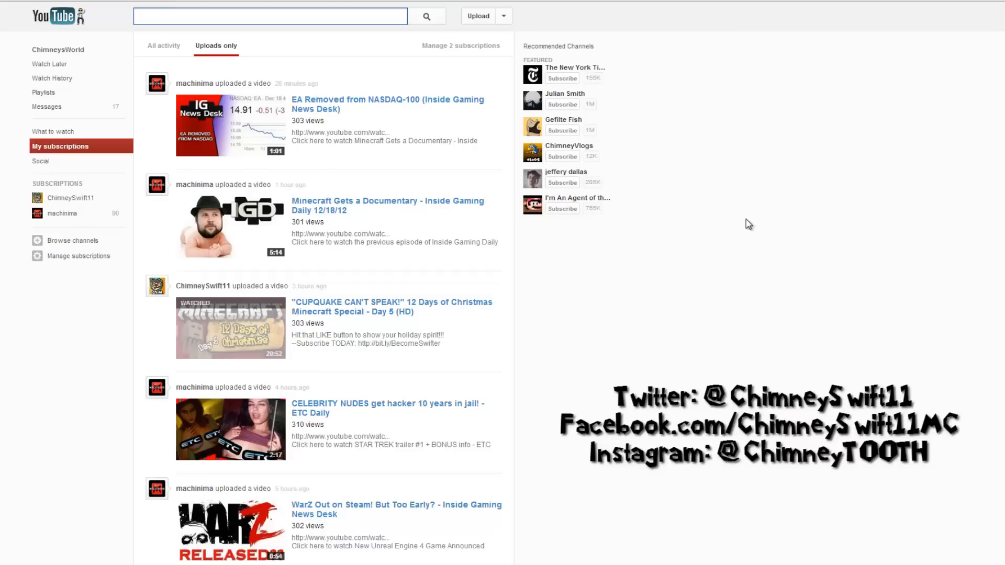
click(269, 16)
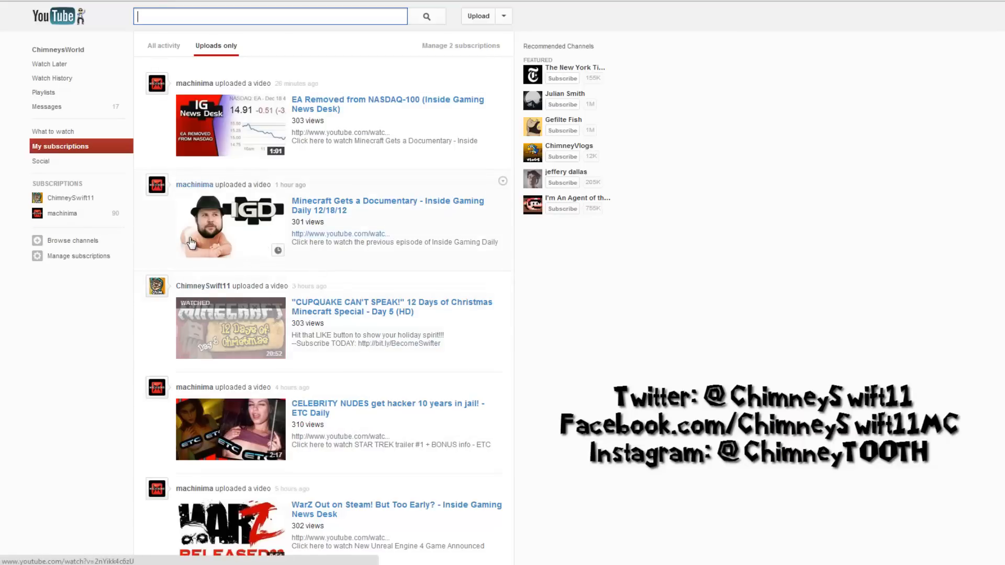
mouse_move(202, 251)
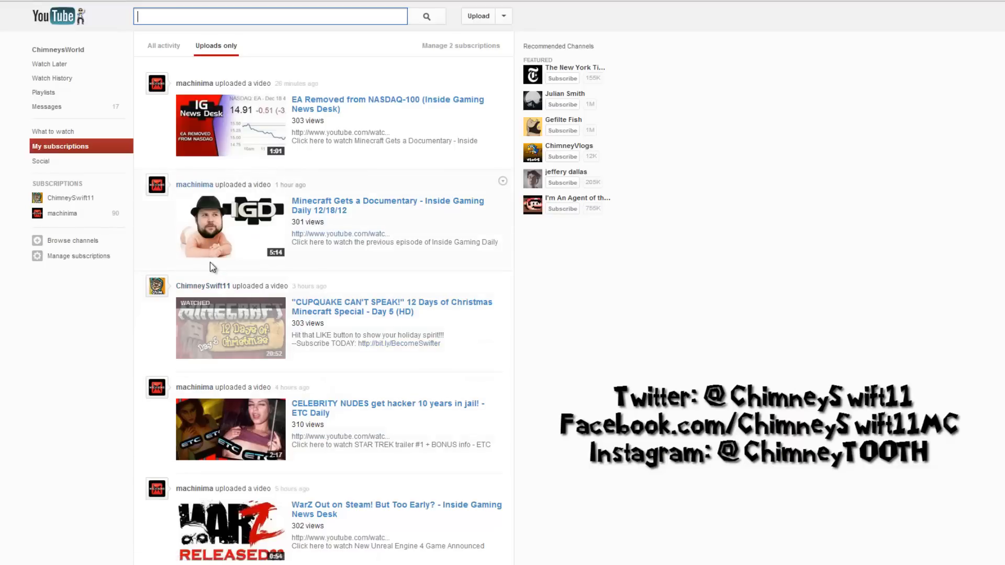
mouse_move(743, 296)
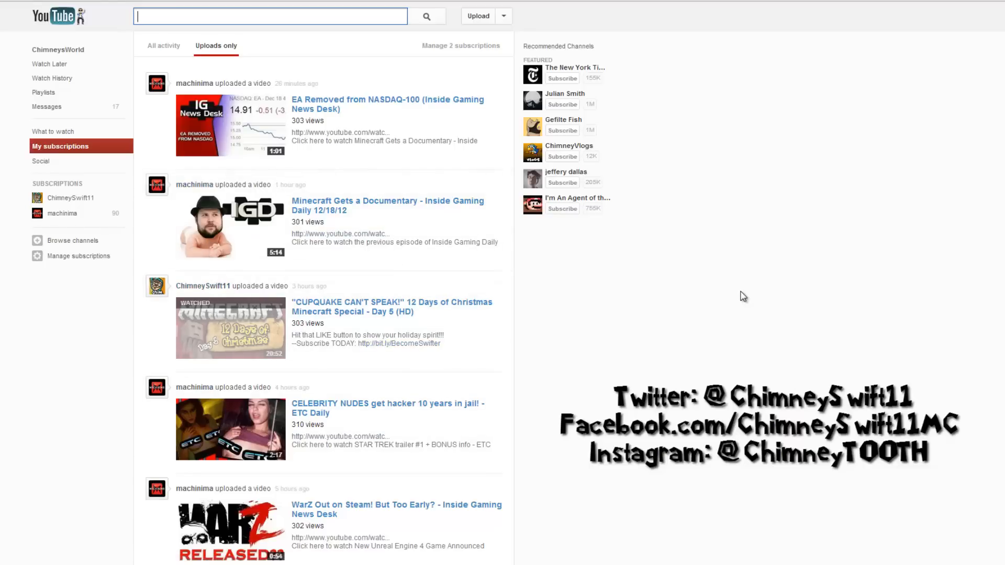